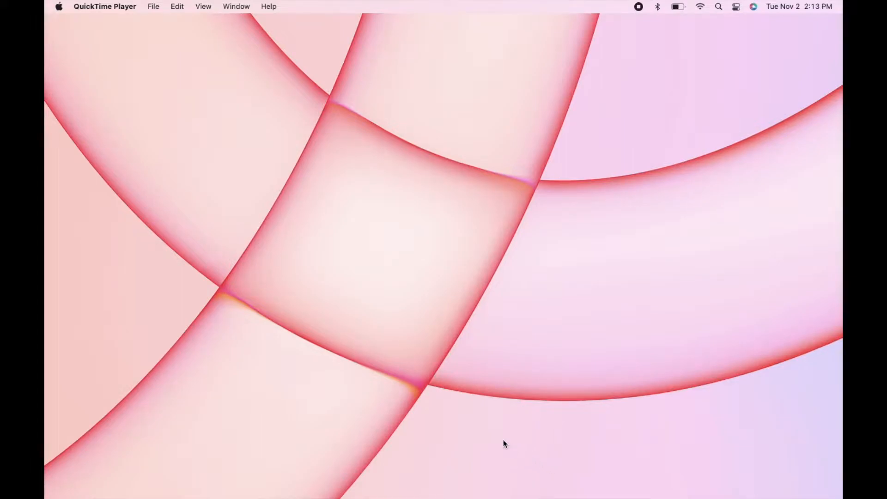
mouse_move(58, 10)
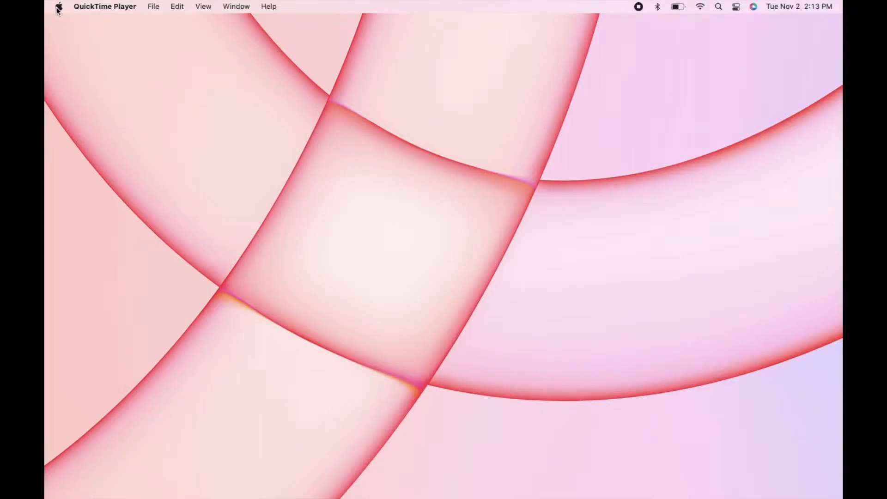
Open the Apple menu from the menu bar
left_click(58, 6)
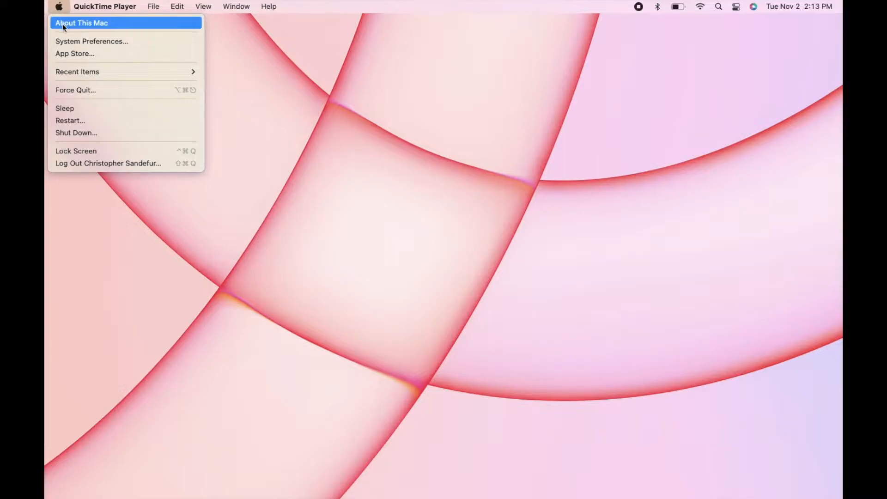
Open About This Mac and reveal build 21A559 beside macOS 12.0.1
left_click(81, 23)
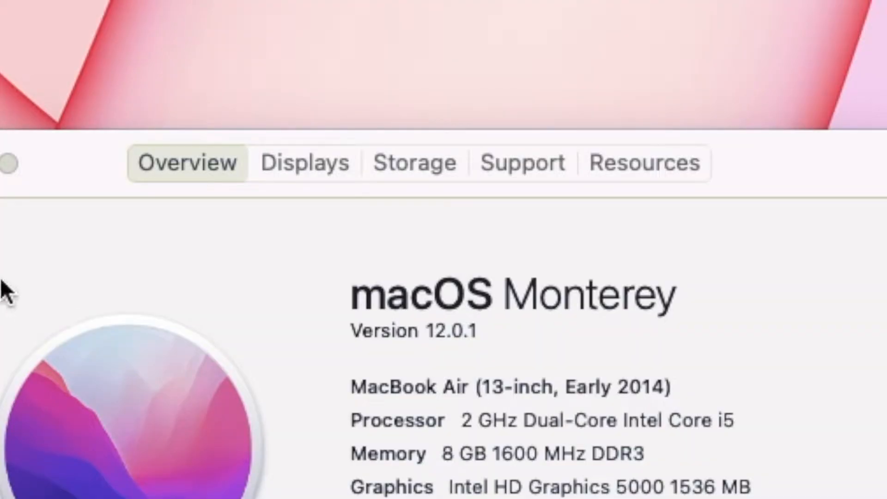
mouse_move(352, 387)
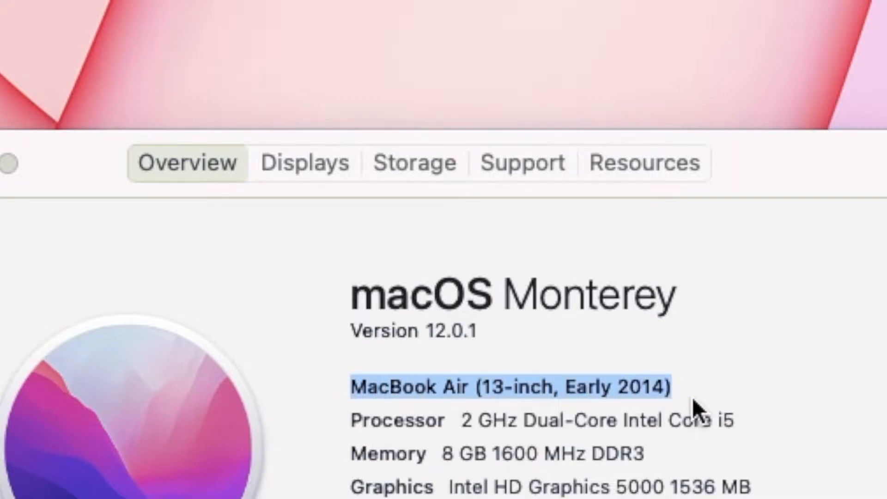
mouse_move(368, 311)
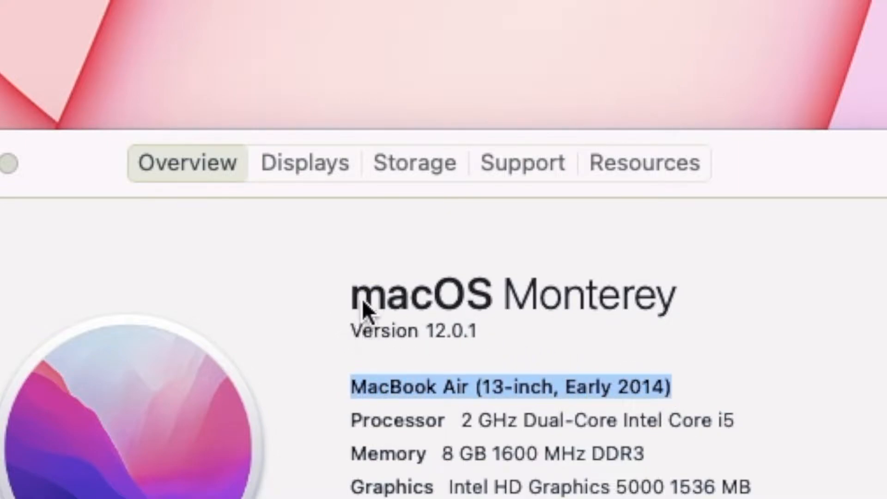
left_click(413, 331)
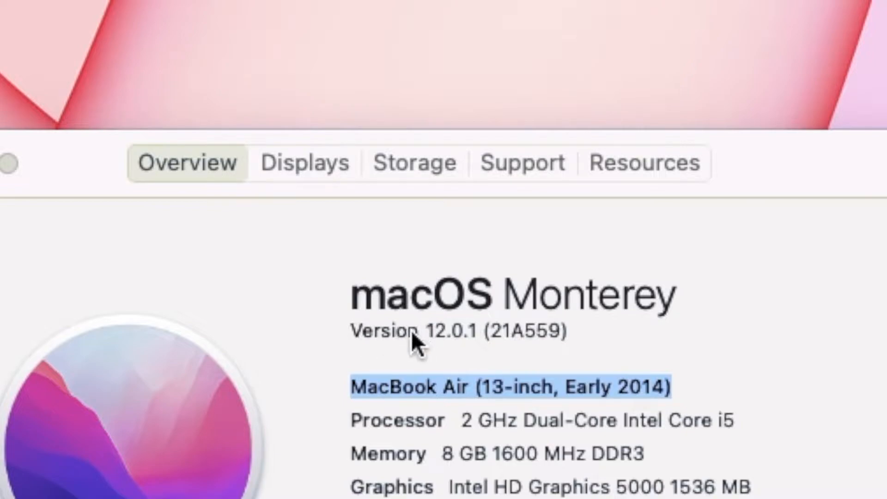
mouse_move(339, 348)
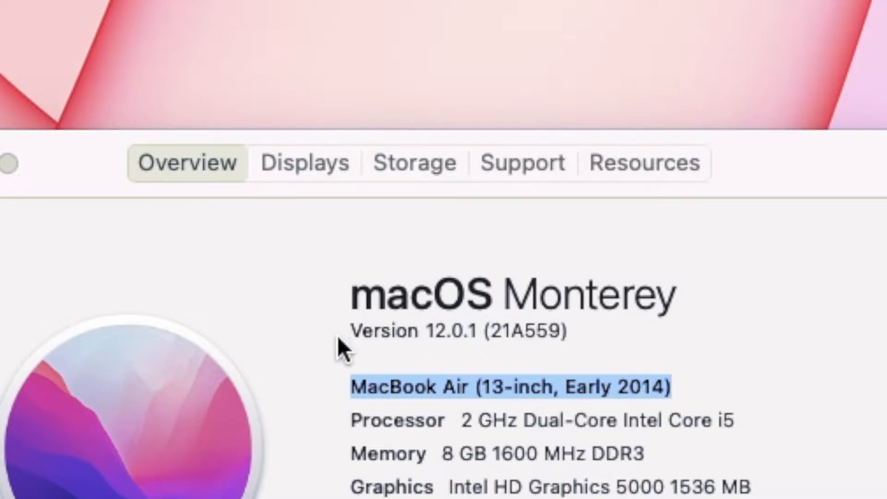
mouse_move(578, 348)
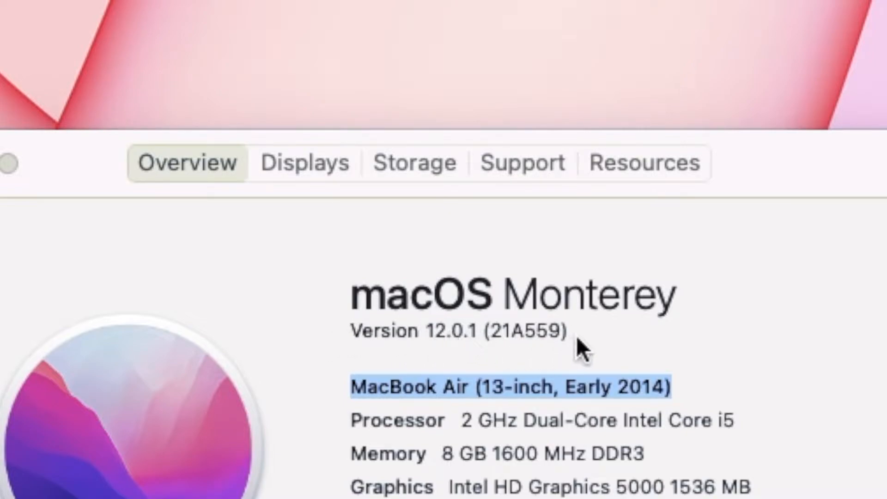
left_click(655, 420)
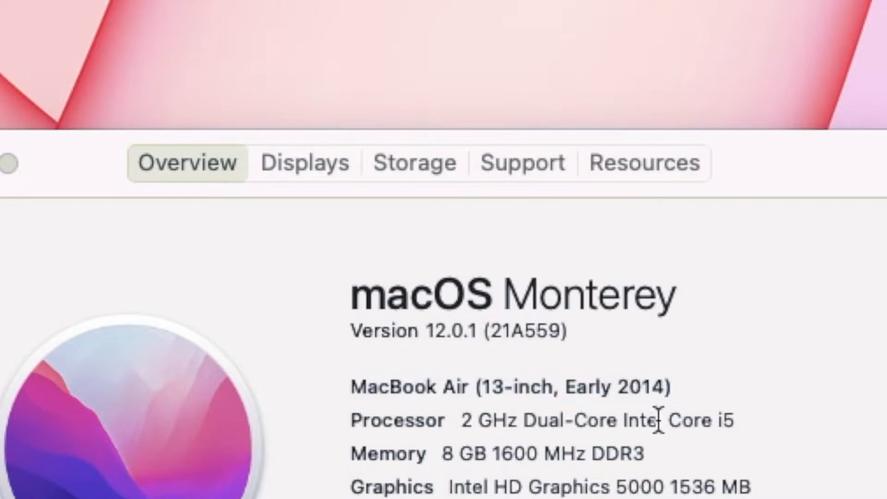
mouse_move(588, 342)
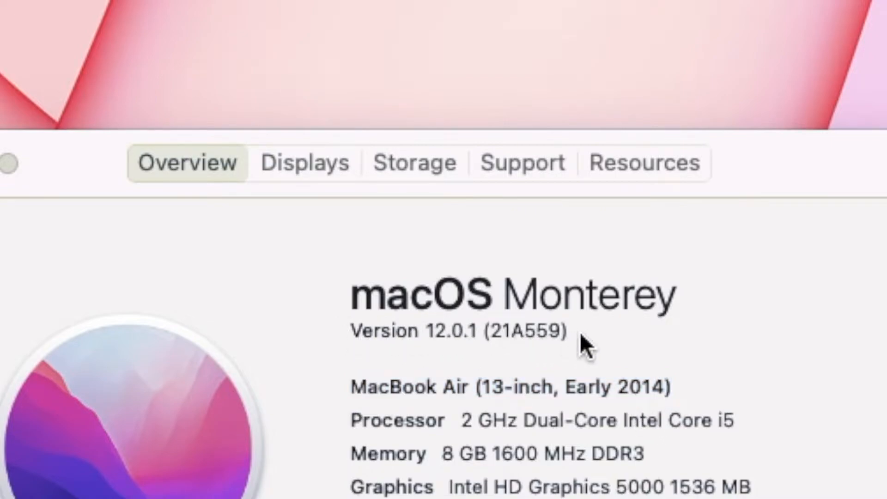
mouse_move(320, 320)
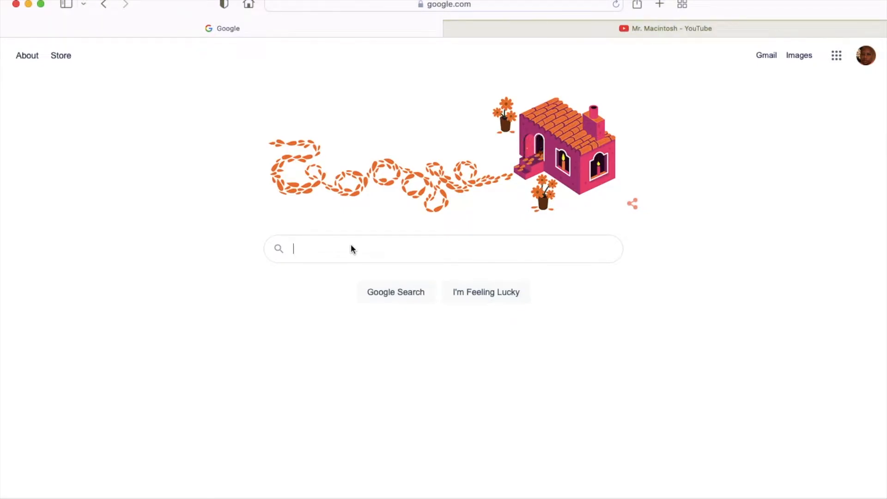
Google 'mr macintosh' and open the Mr. Macintosh – Apple Macintosh & macOS News result
type("mr")
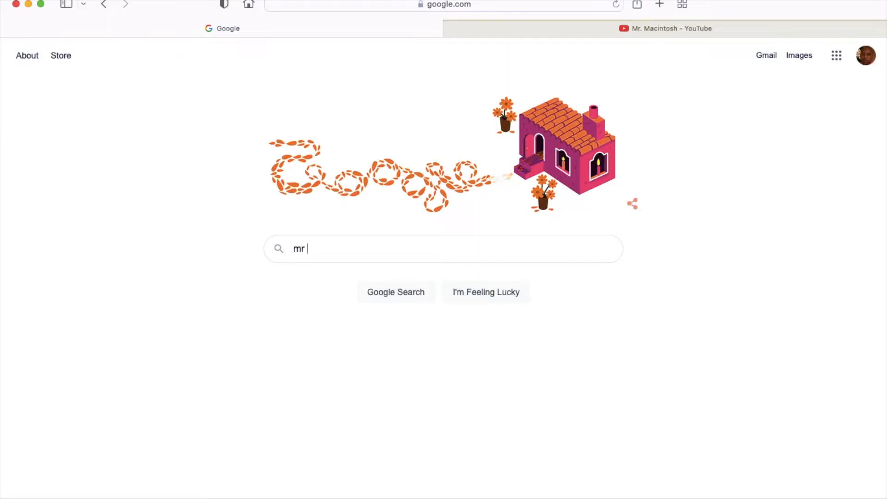
type("macin")
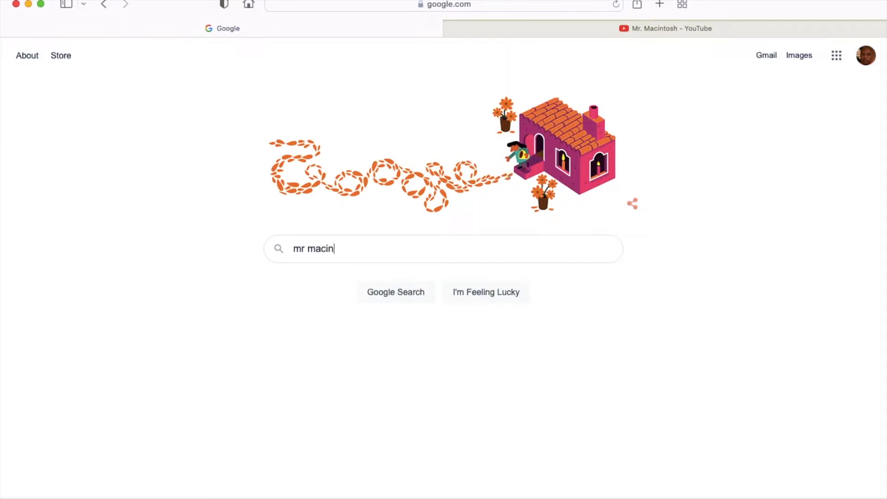
type("to")
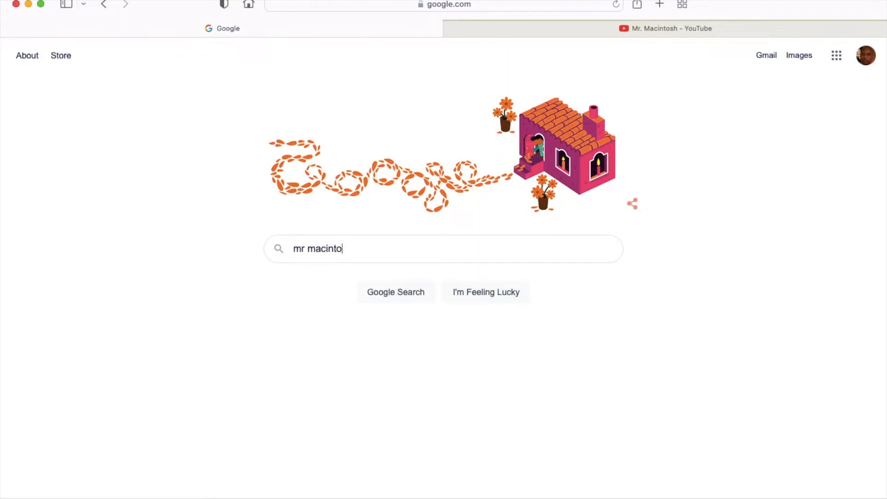
type("sh")
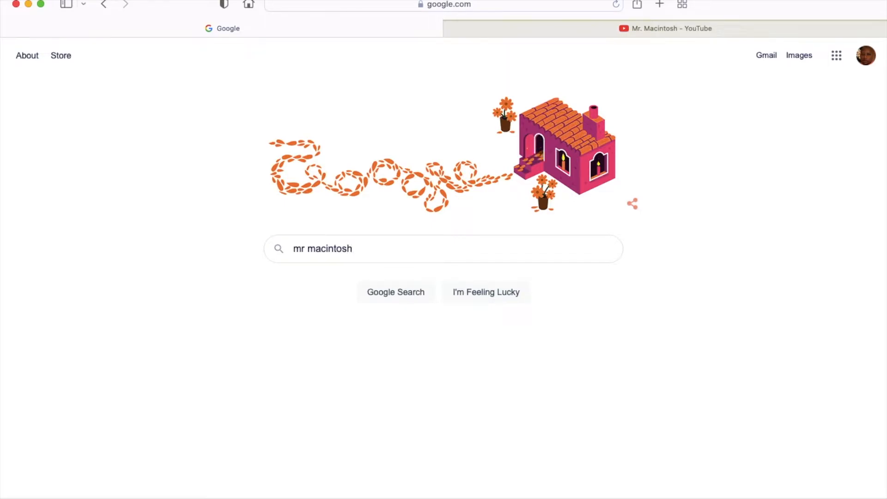
left_click(396, 292)
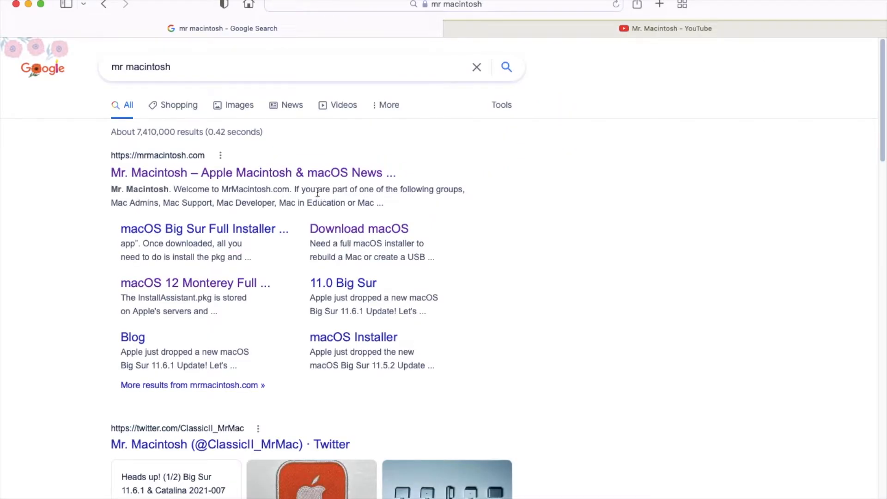
left_click(252, 173)
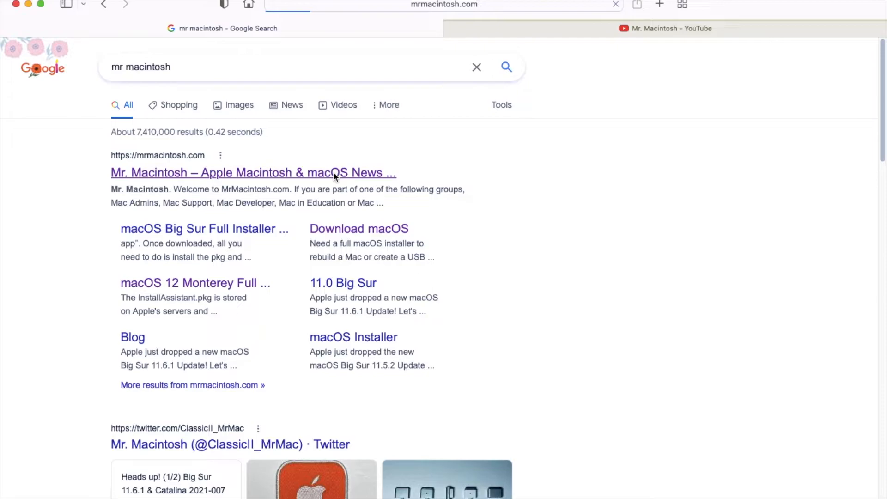
Browse the mrmacintosh.com home page, then go to Monterey Installers
left_click(252, 172)
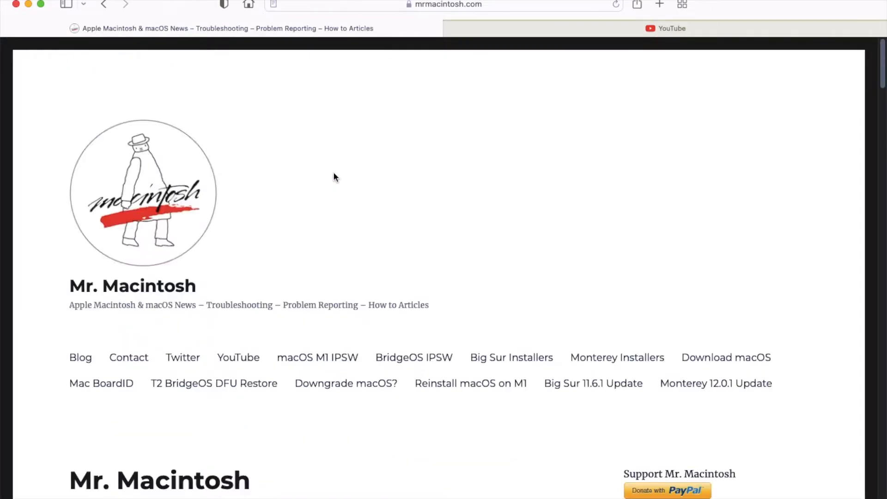
mouse_move(383, 211)
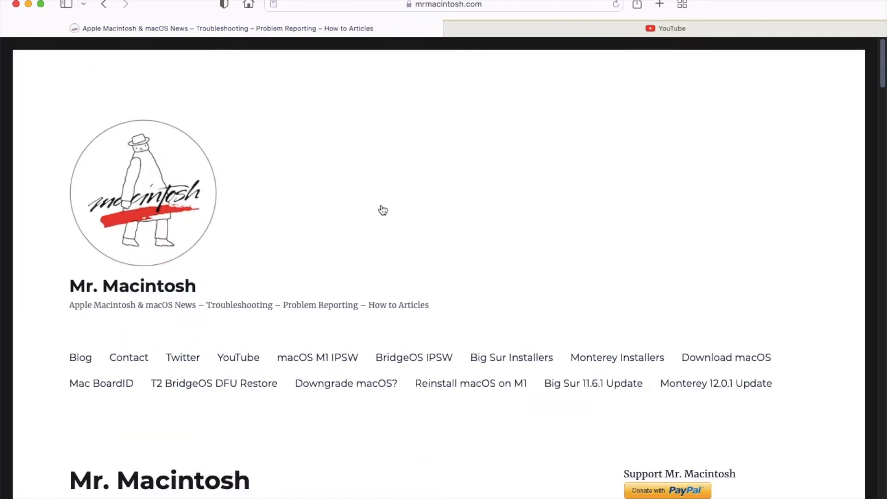
scroll("down", 3)
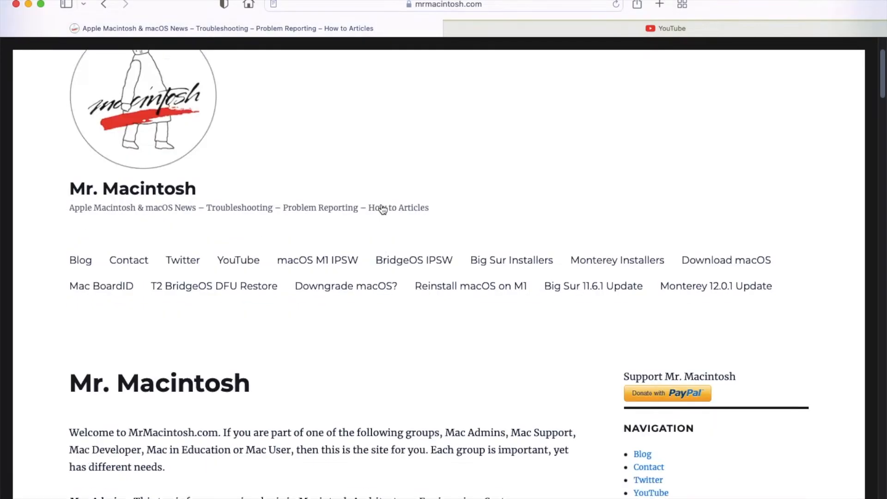
scroll("down", 3)
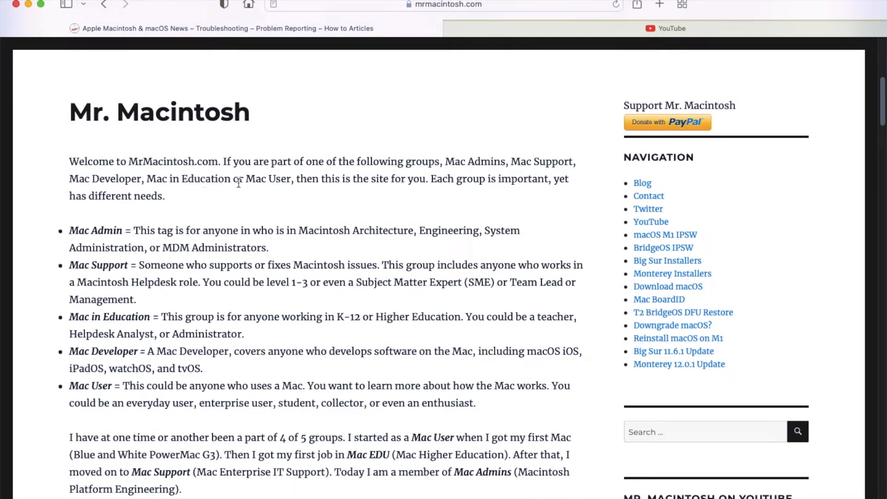
mouse_move(297, 229)
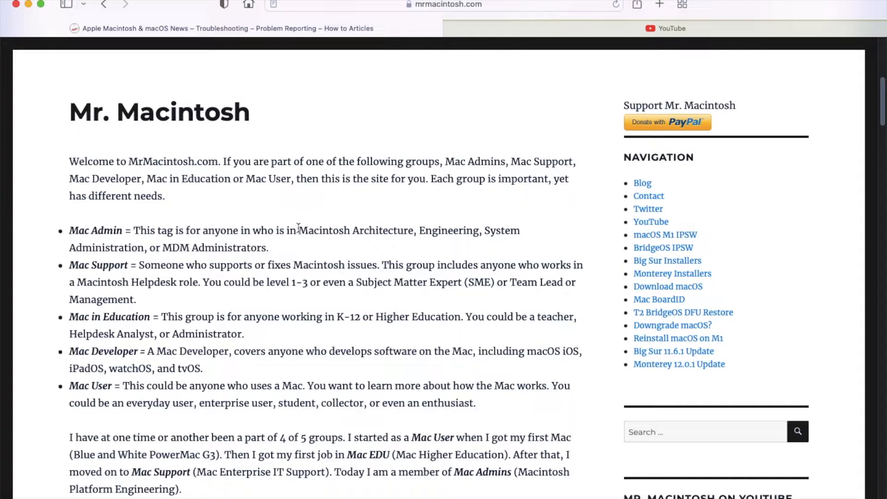
scroll("up", 3)
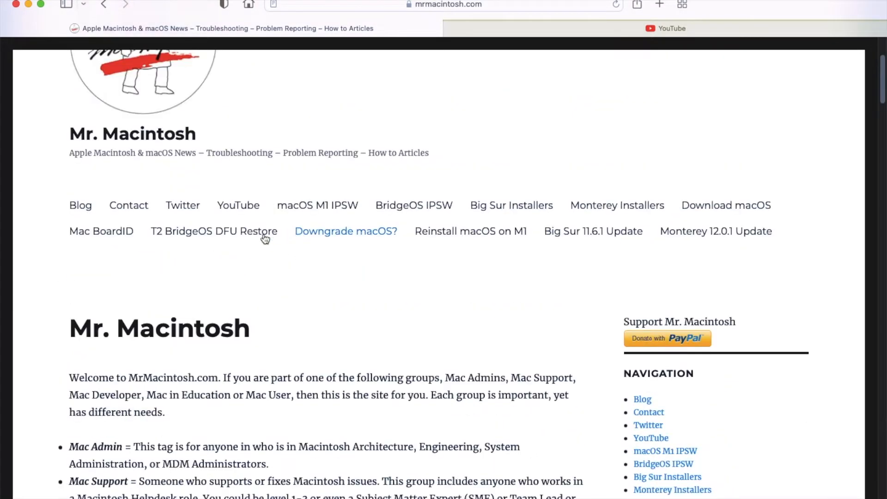
mouse_move(317, 205)
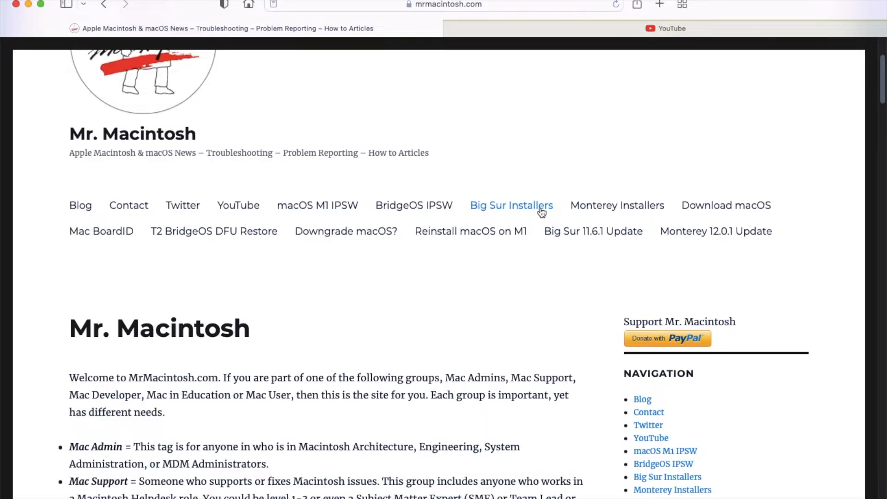
left_click(617, 204)
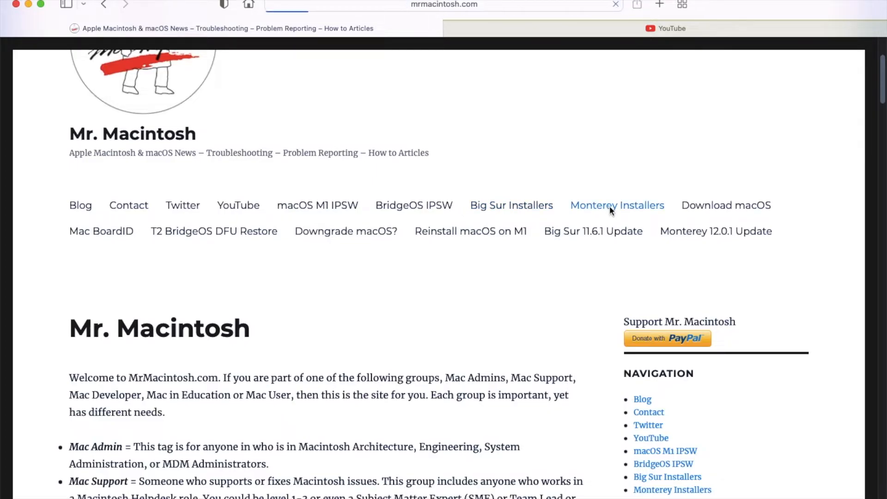
Scroll to the final 12.0.1 installer (build 21A559) in the Monterey database, then back up
left_click(617, 204)
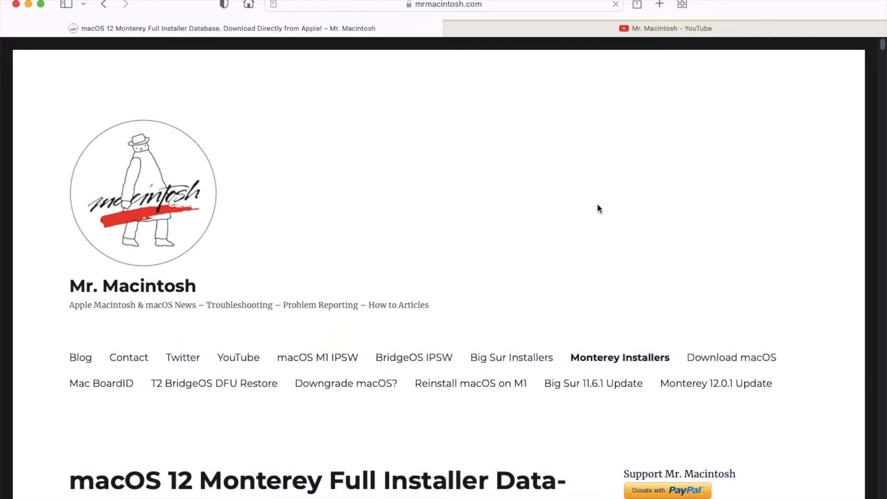
mouse_move(56, 270)
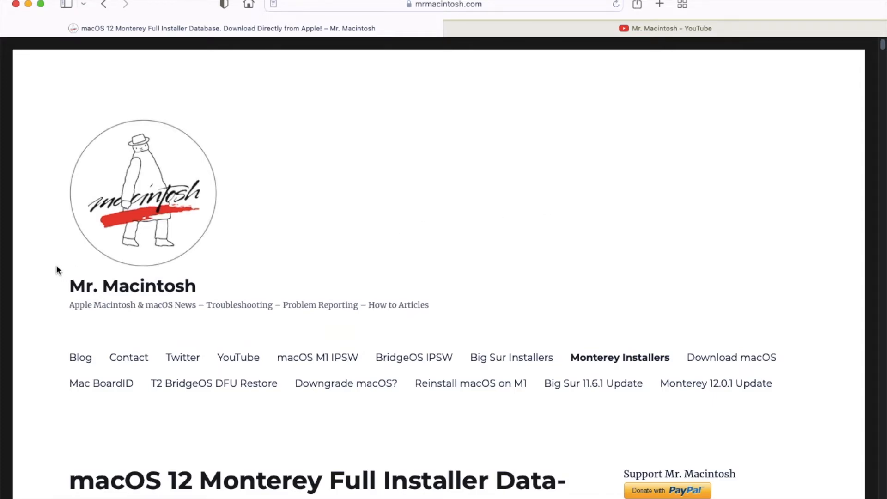
scroll("down", 3)
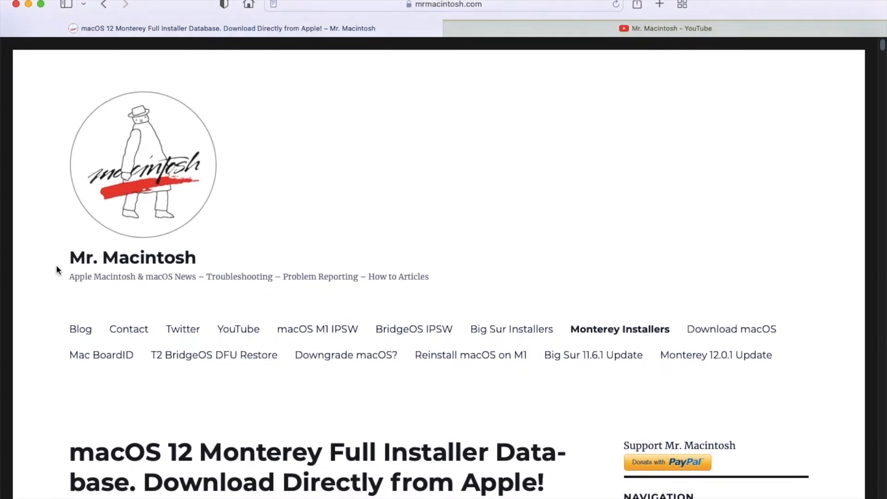
scroll("up", 3)
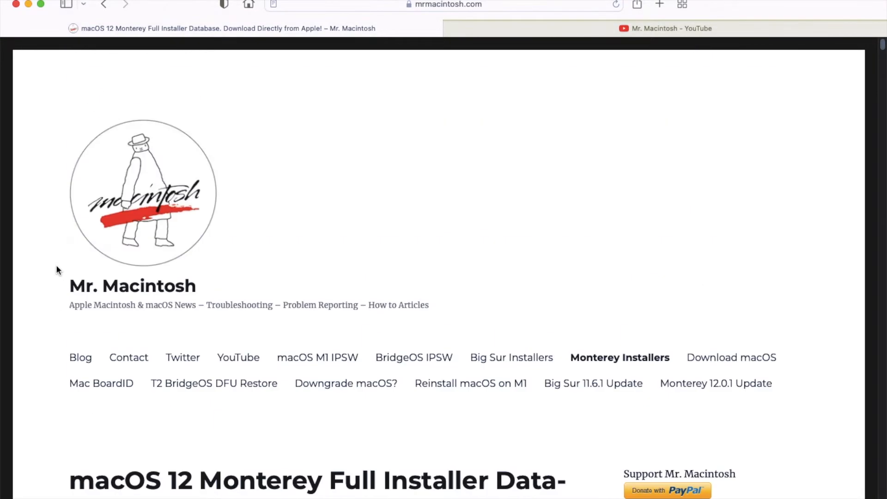
scroll("down", 3)
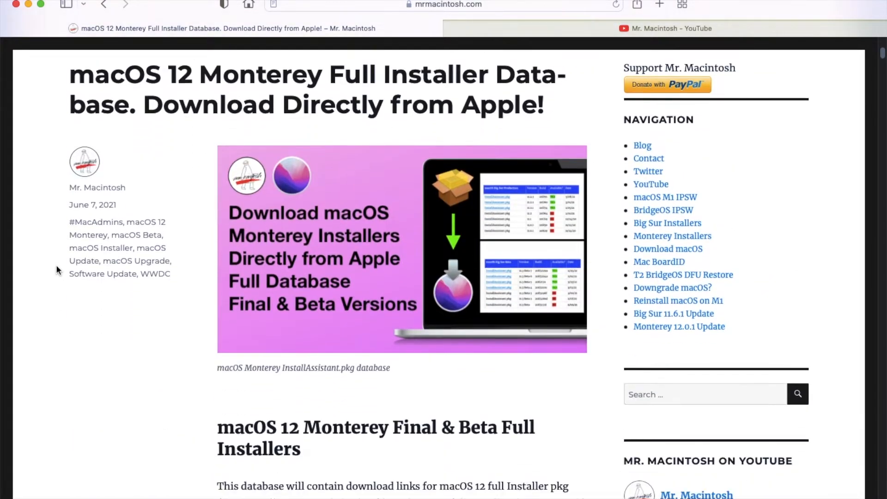
scroll("down", 3)
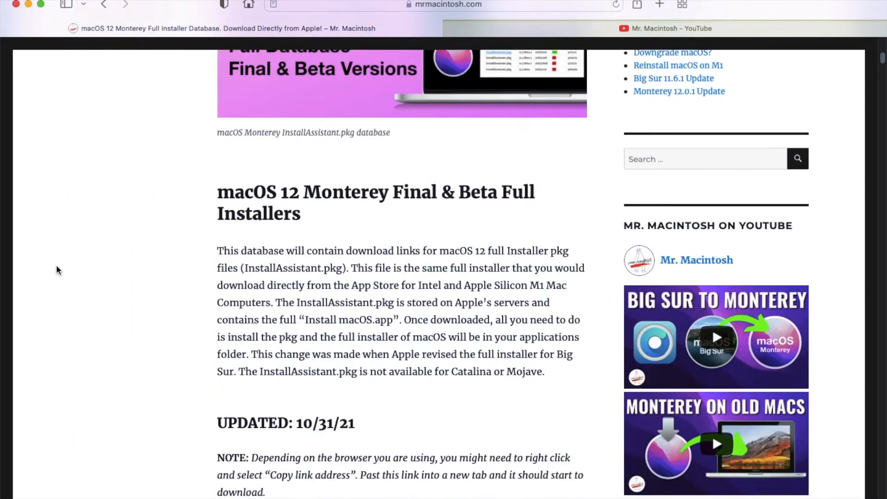
scroll("down", 3)
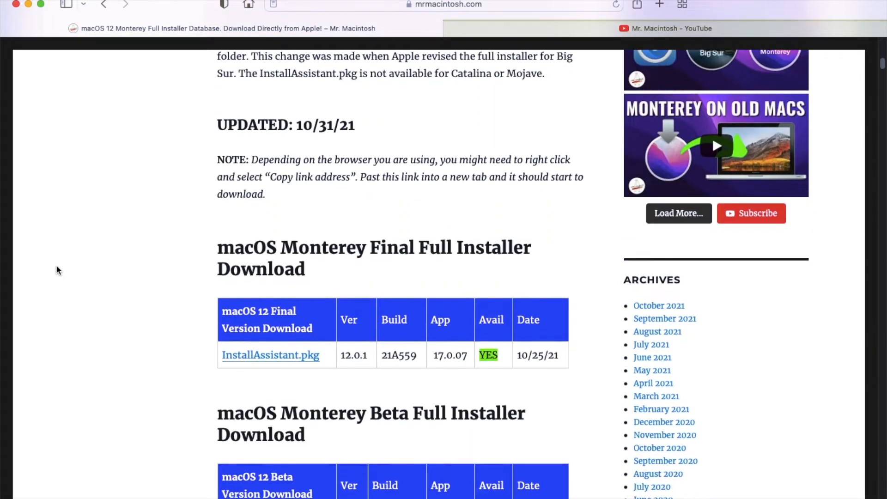
mouse_move(549, 264)
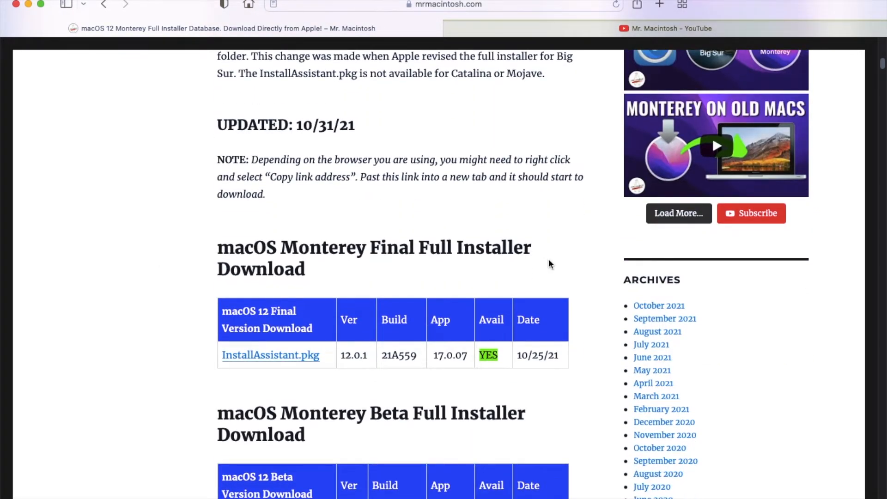
mouse_move(64, 331)
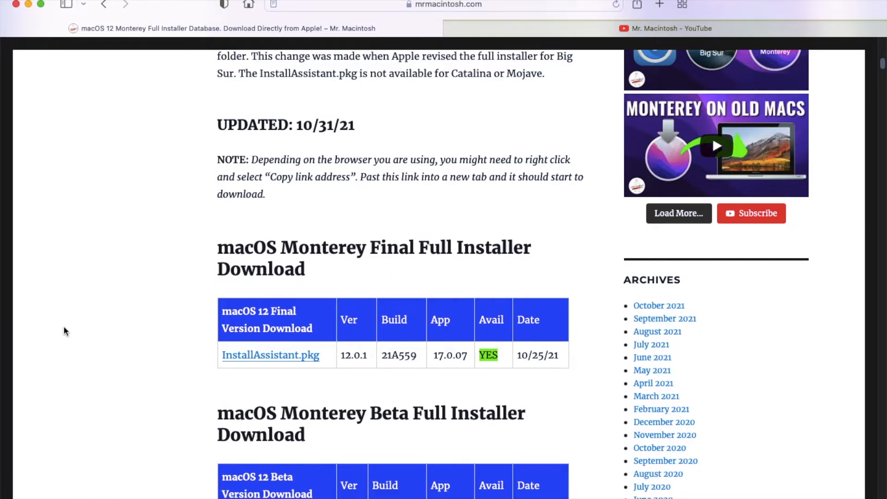
mouse_move(352, 367)
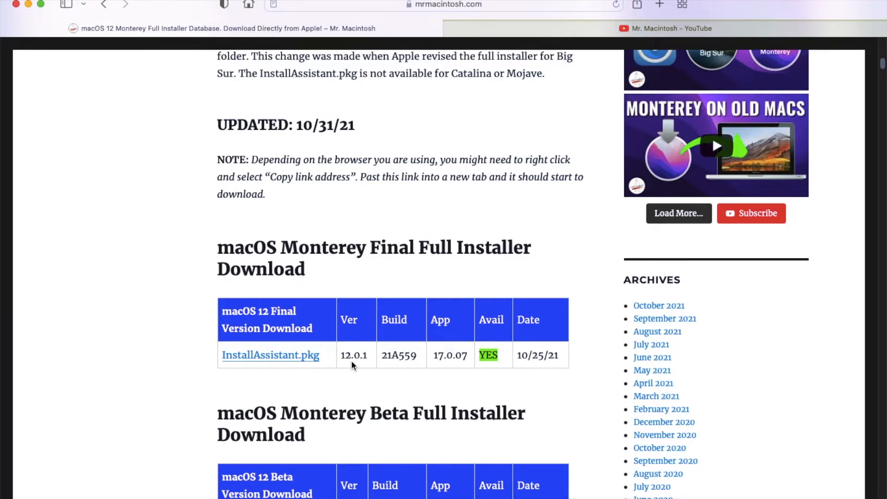
mouse_move(413, 357)
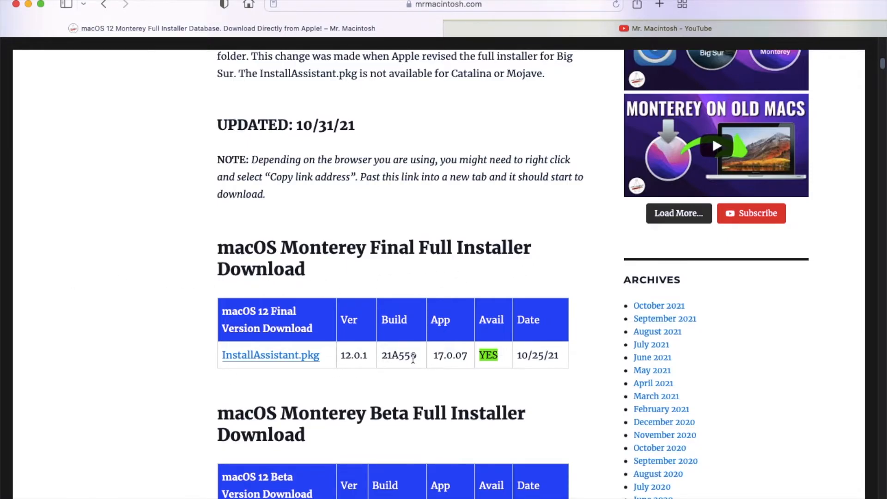
mouse_move(495, 365)
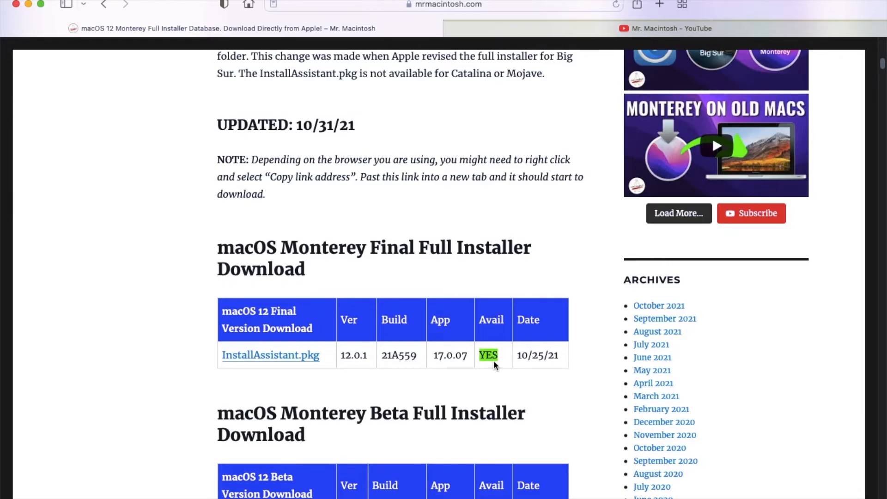
mouse_move(124, 338)
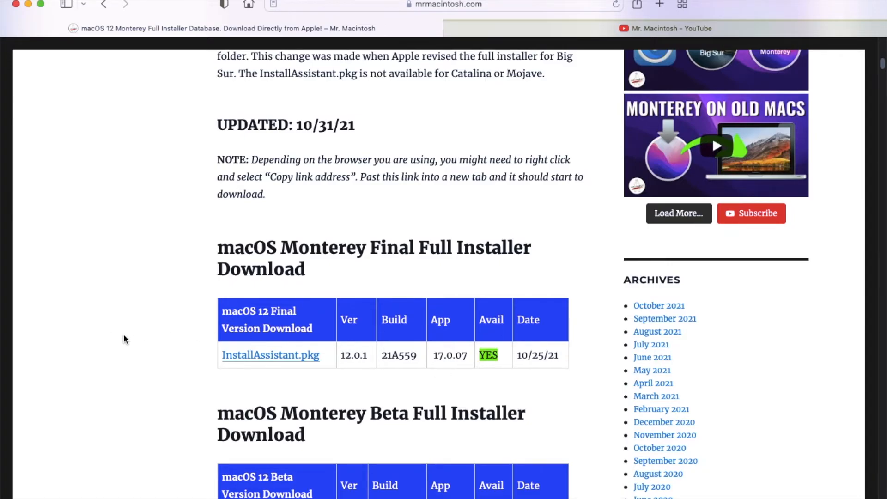
scroll("up", 3)
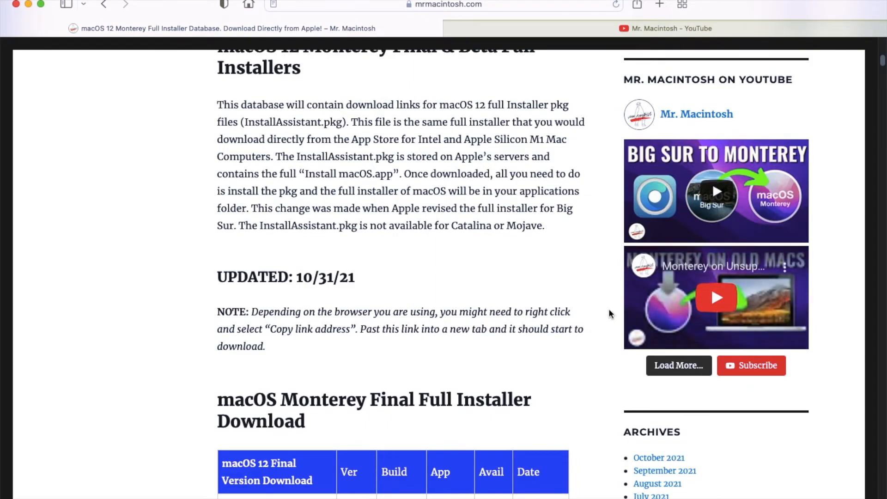
scroll("up", 3)
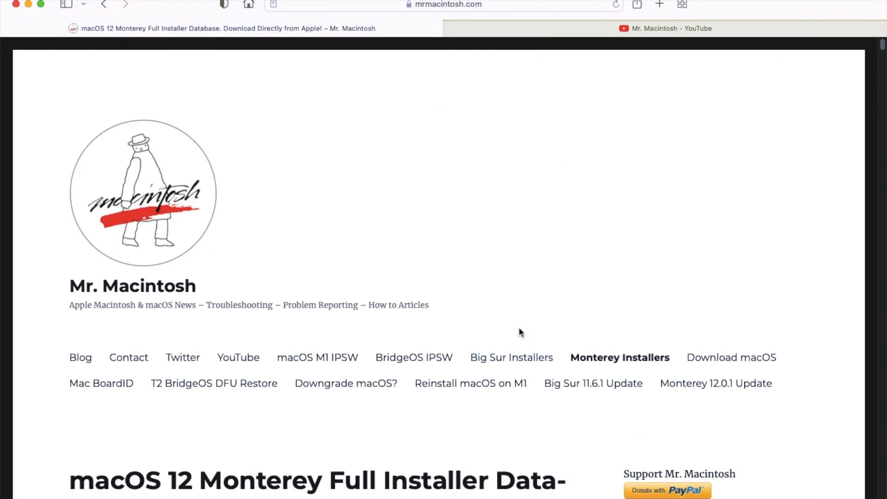
Switch to the Mr. Macintosh – YouTube tab
left_click(666, 28)
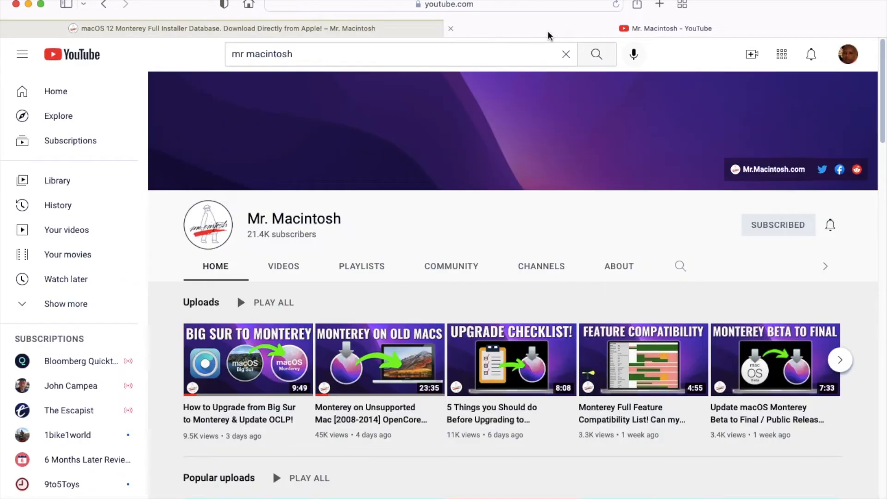
mouse_move(401, 259)
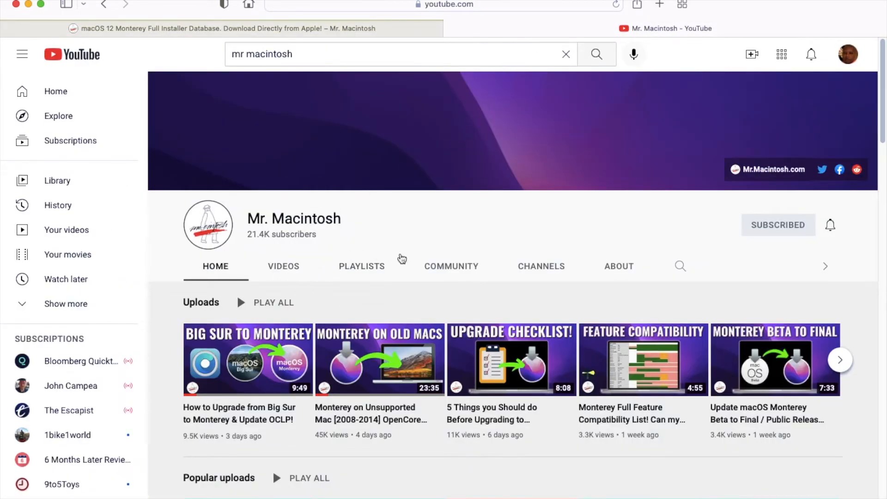
mouse_move(376, 385)
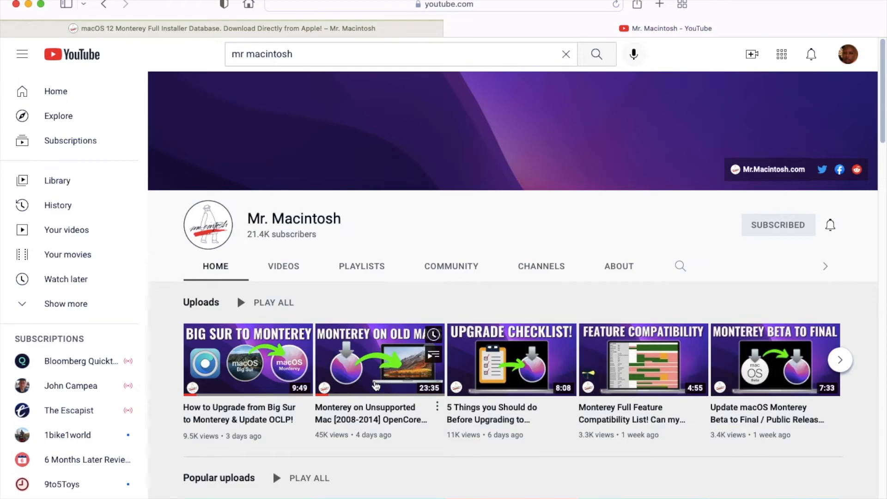
mouse_move(392, 413)
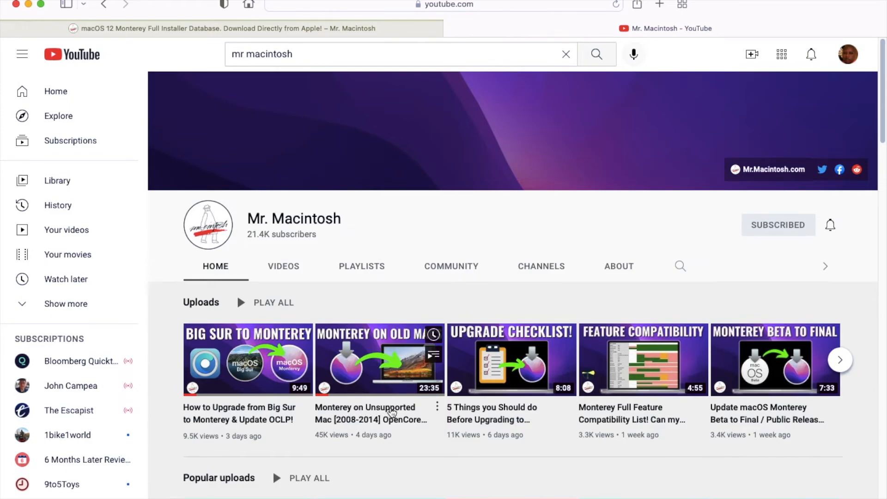
mouse_move(403, 430)
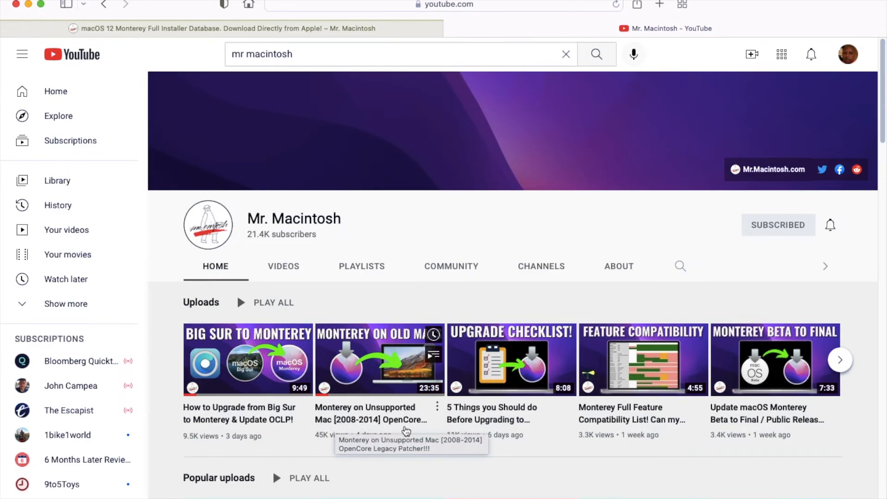
mouse_move(411, 431)
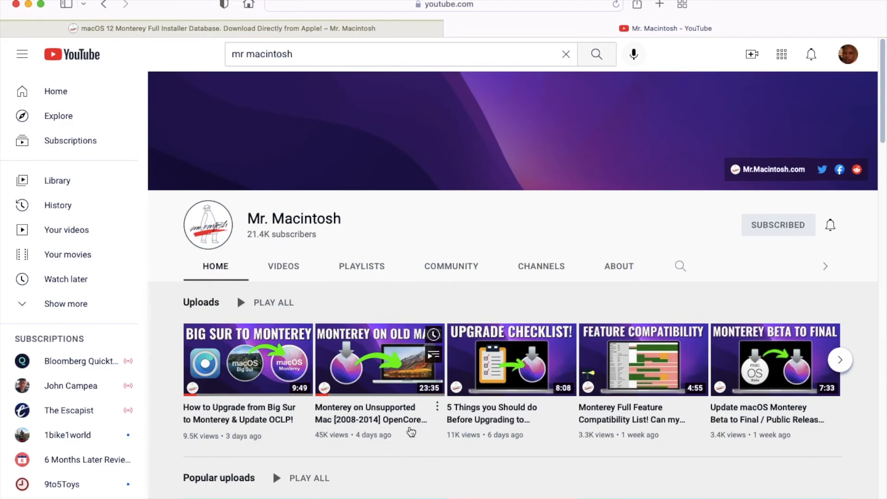
mouse_move(350, 373)
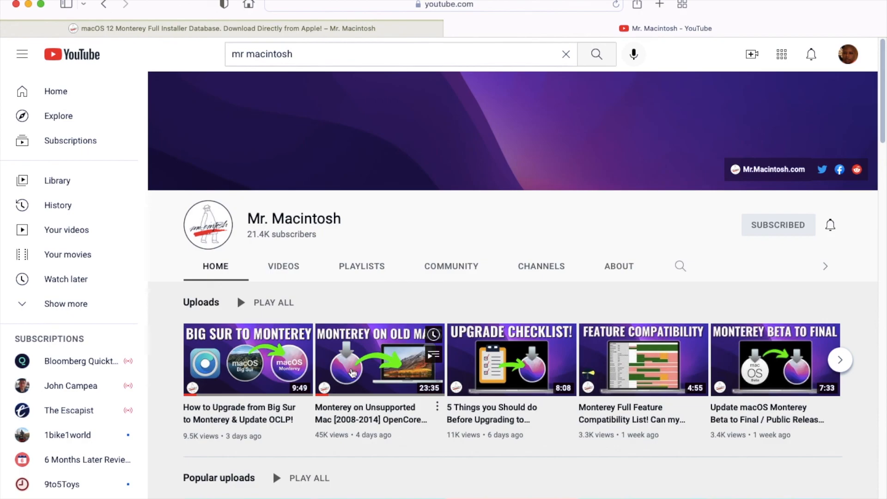